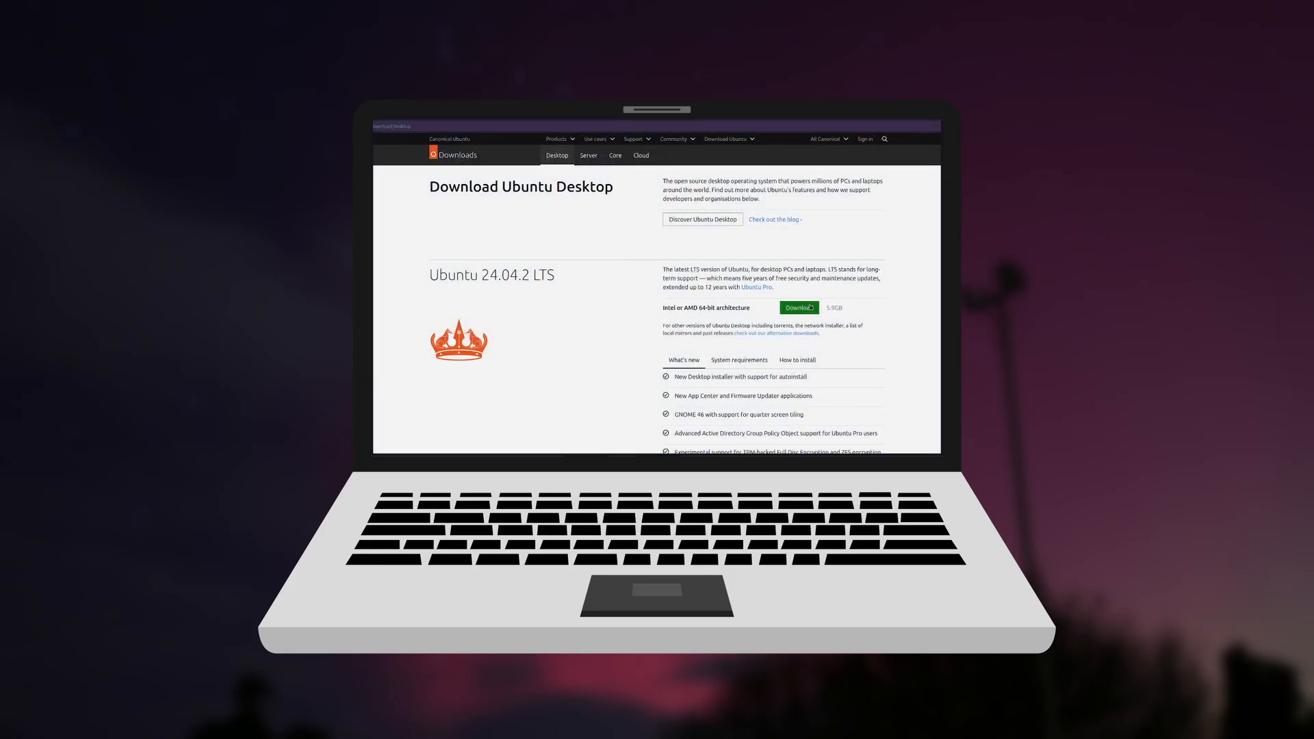
Step: Accept the keyboard layout and keep 'Erase disk and install Linux Mint' as the installation type
click(796, 308)
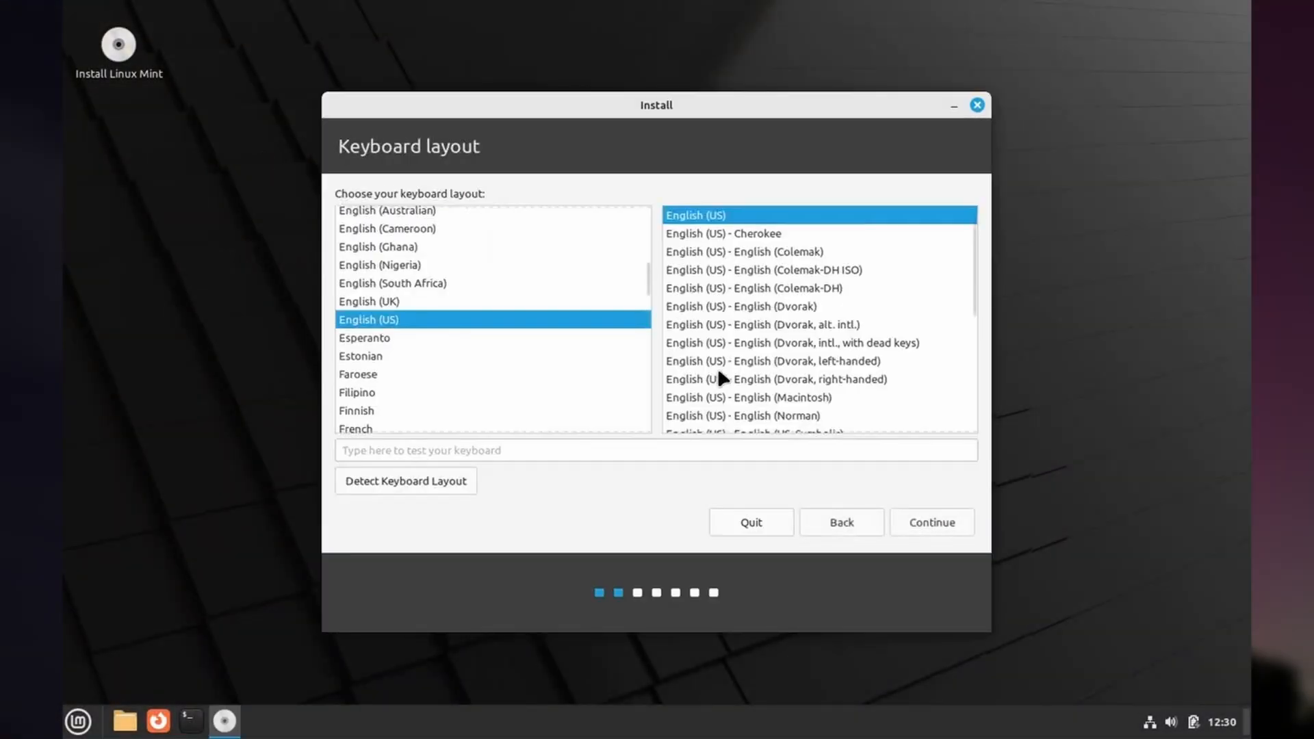
click(930, 522)
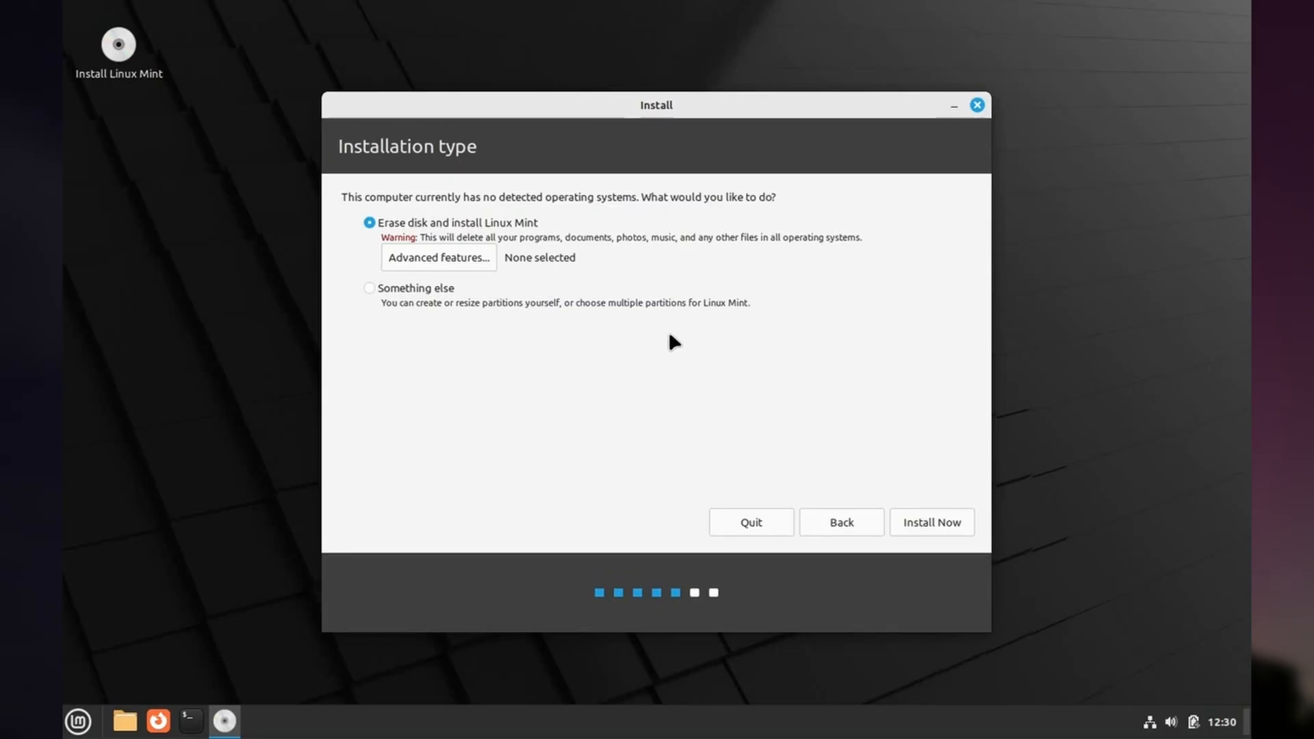
mouse_move(404, 217)
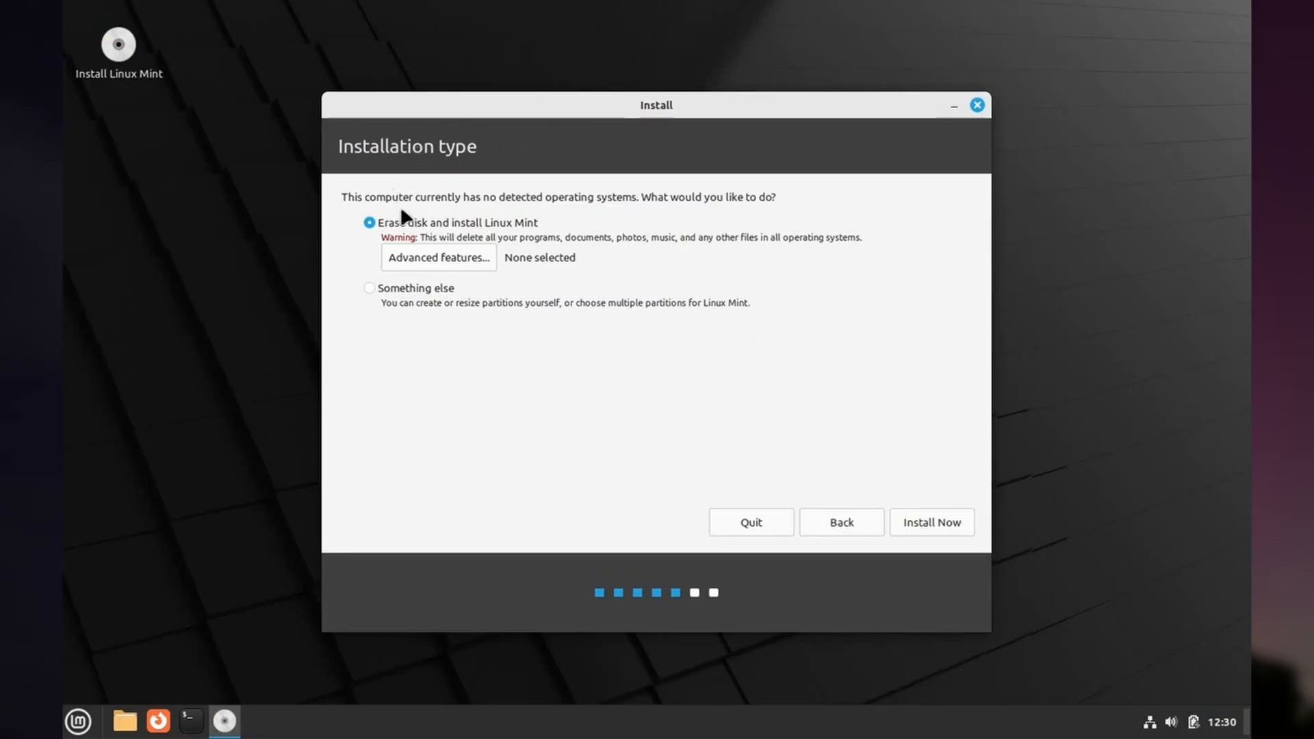
mouse_move(627, 271)
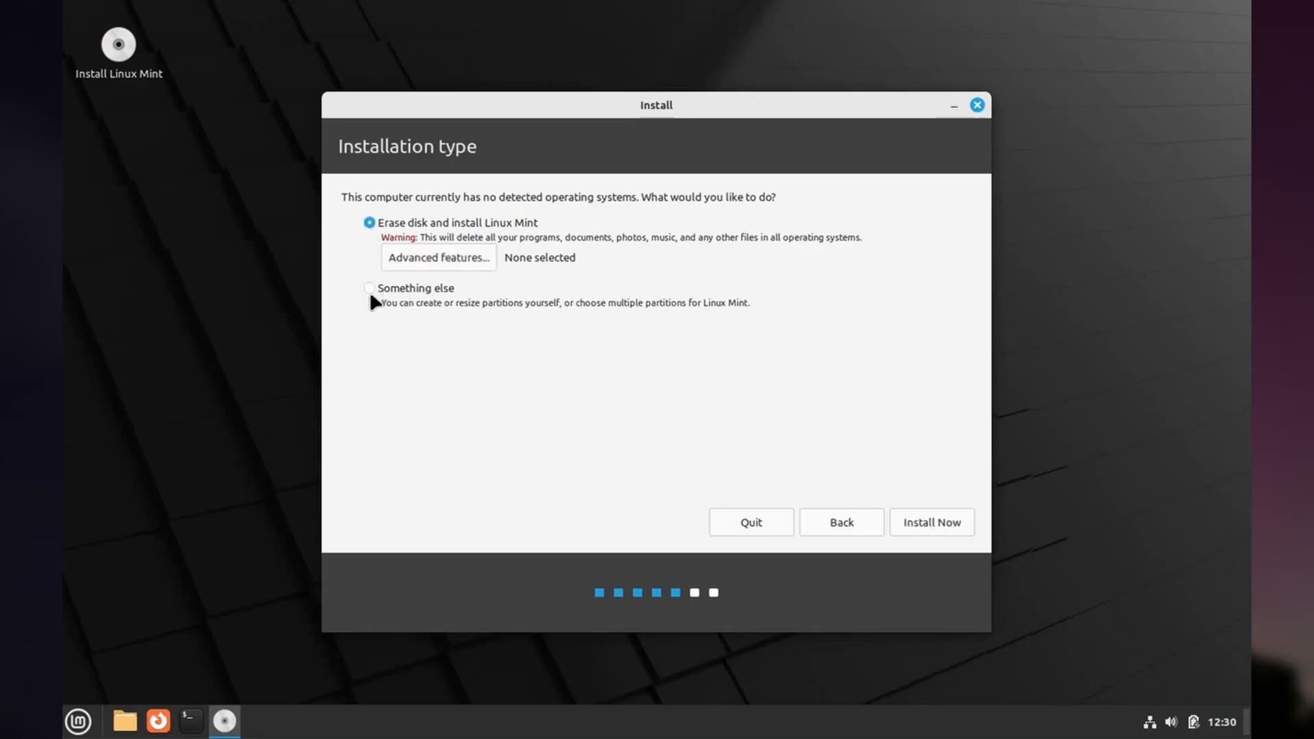
click(369, 287)
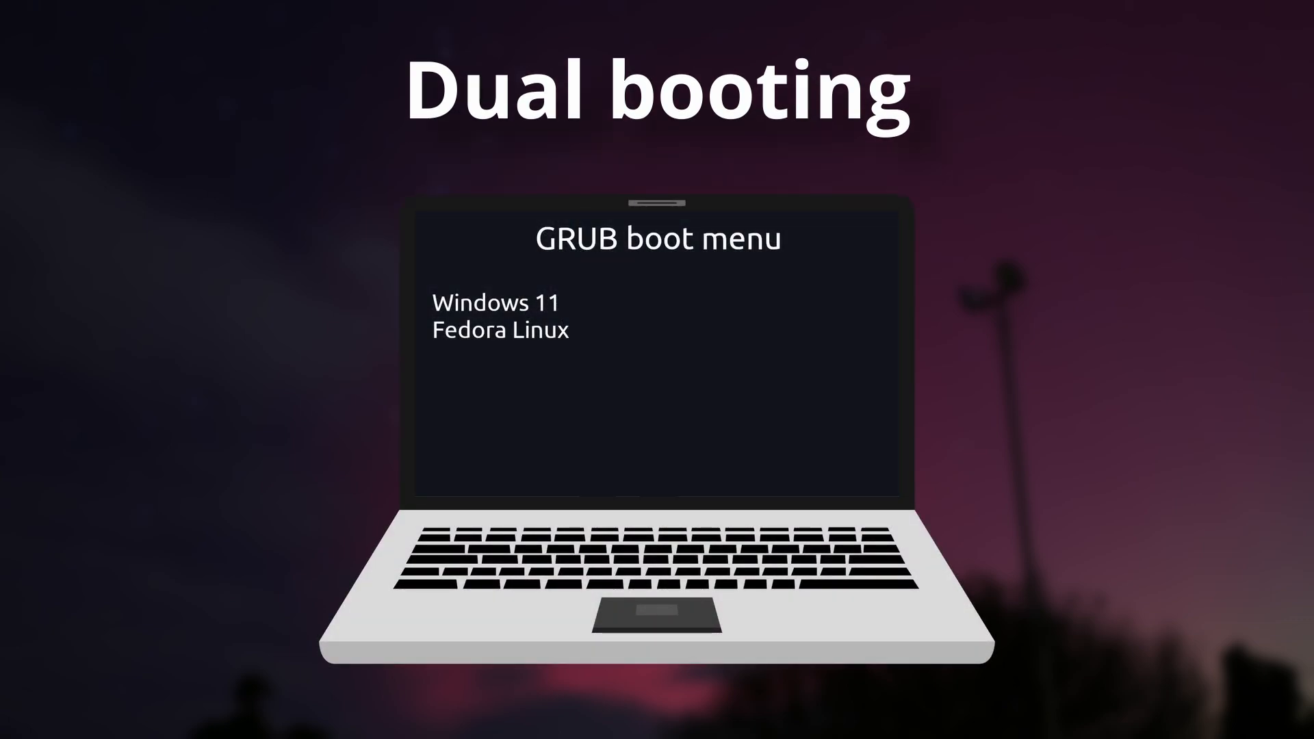
key(Down)
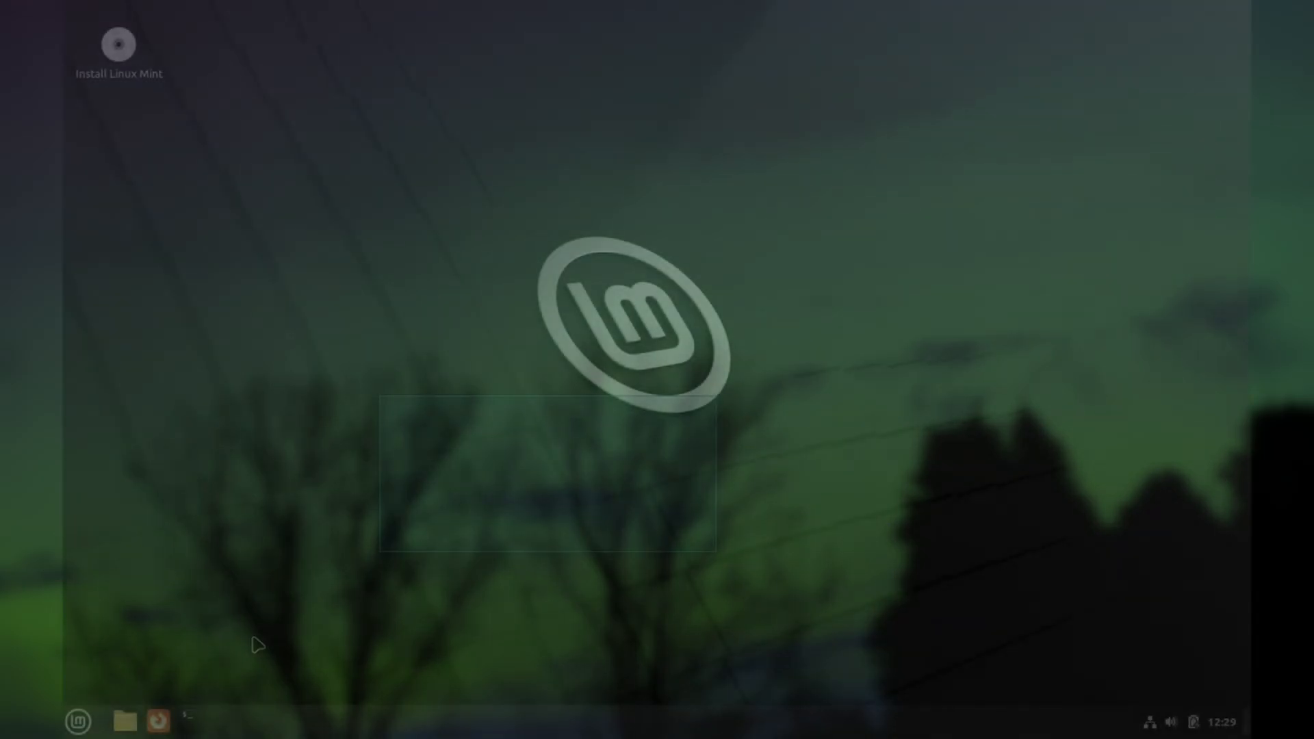
click(123, 720)
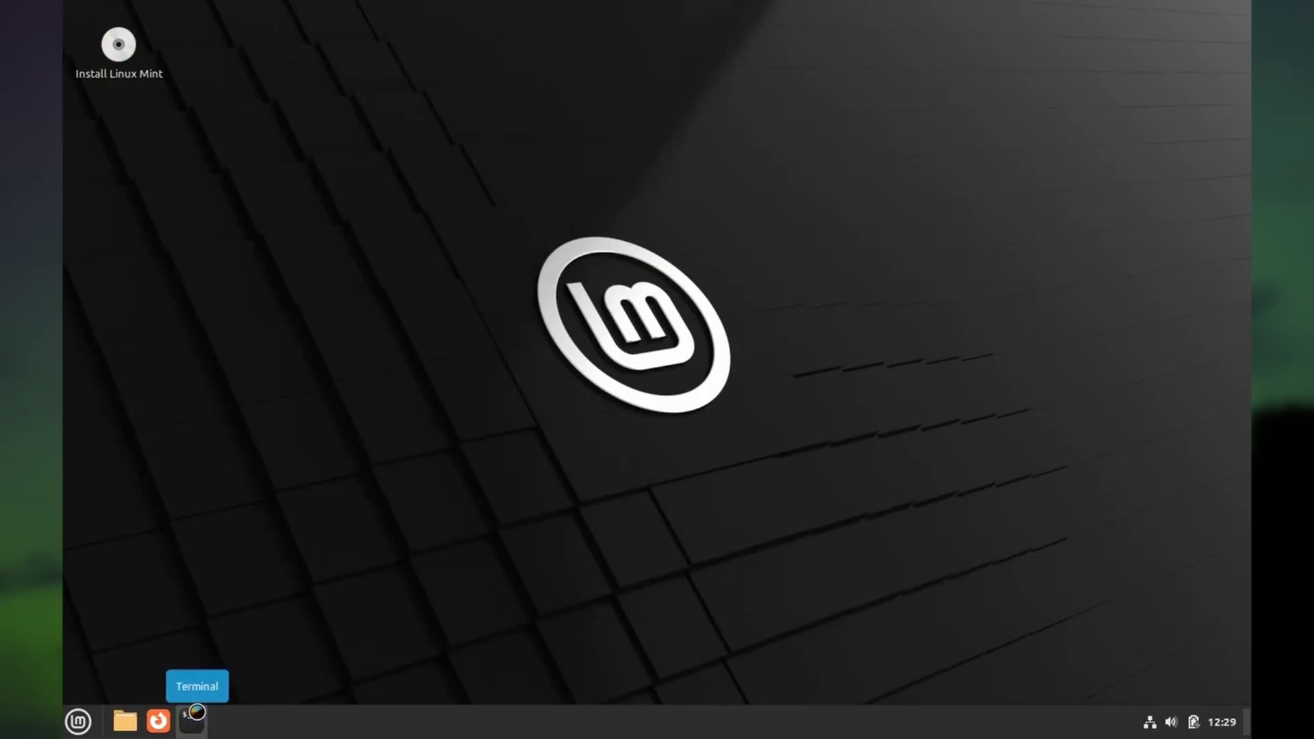
click(190, 720)
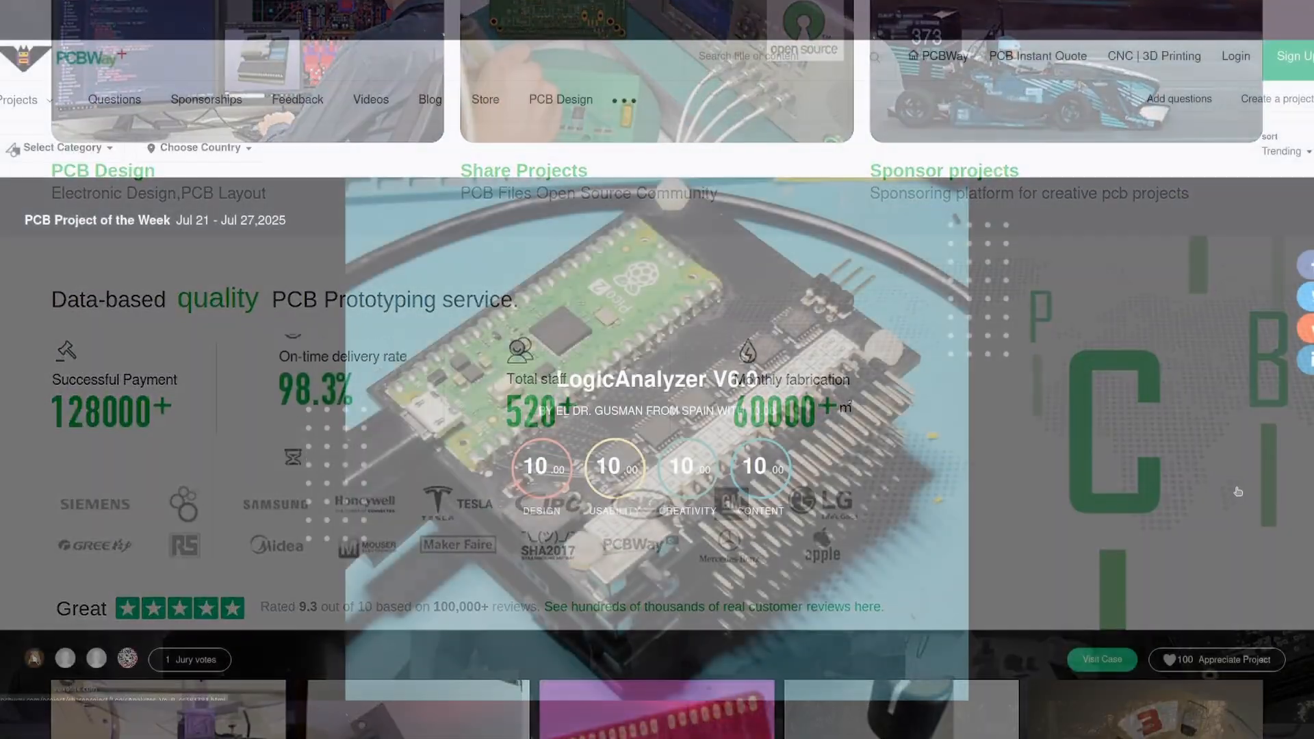
Step: Scroll the PCB Instant Quote specifications for 10 two-layer boards with SMD stencil, shipped to Australia ($73.80)
scroll(down, 3)
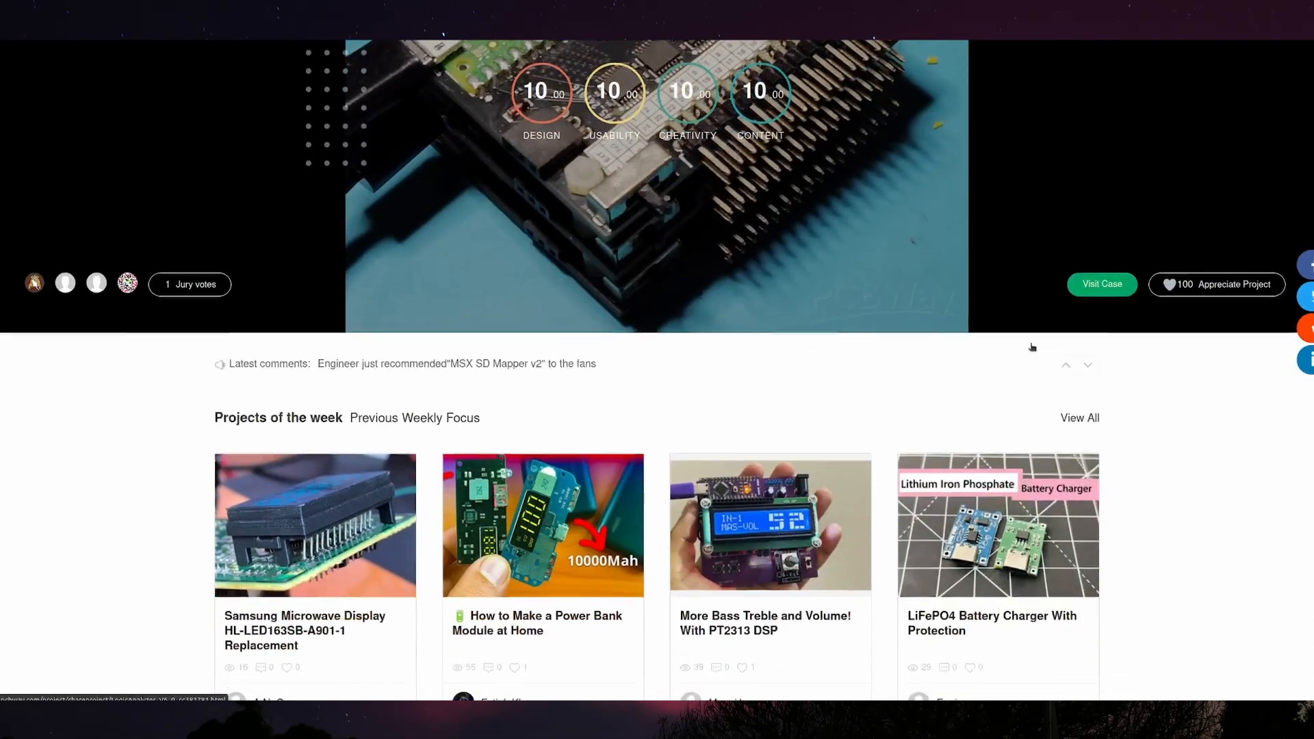
scroll(down, 3)
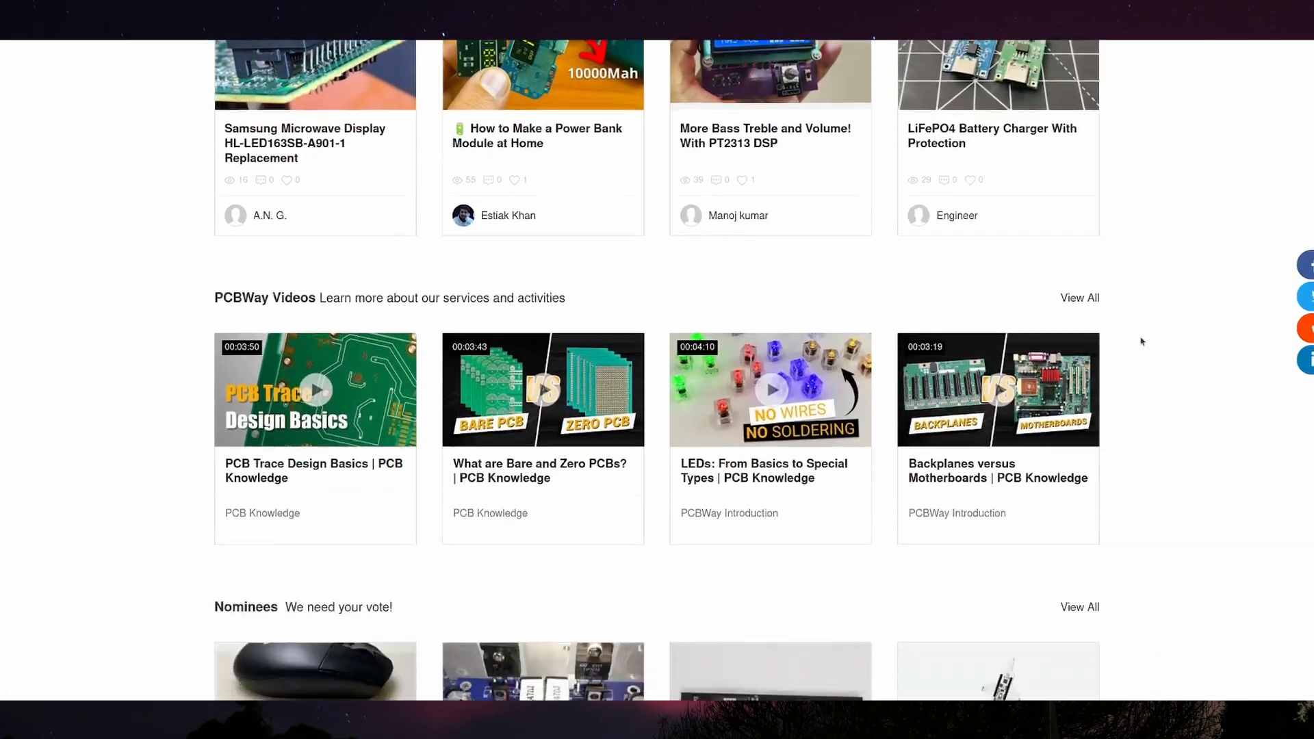
scroll(down, 3)
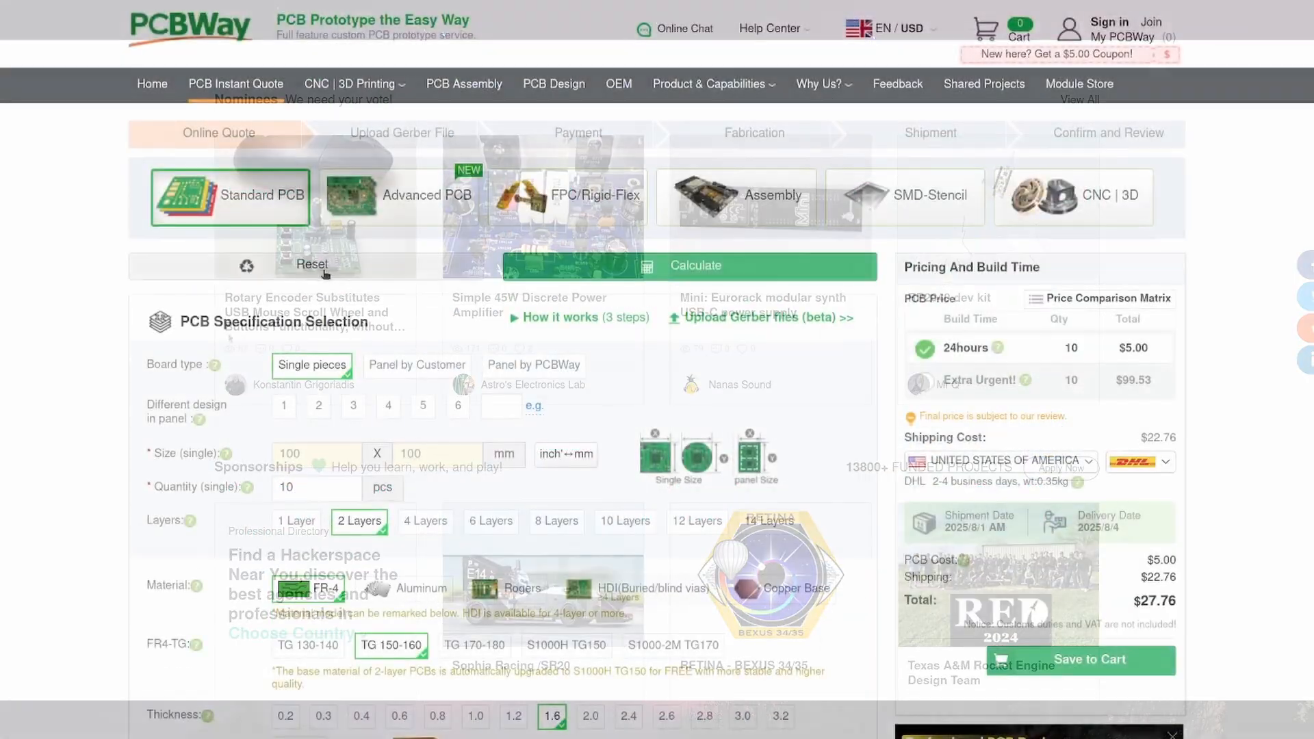
scroll(down, 3)
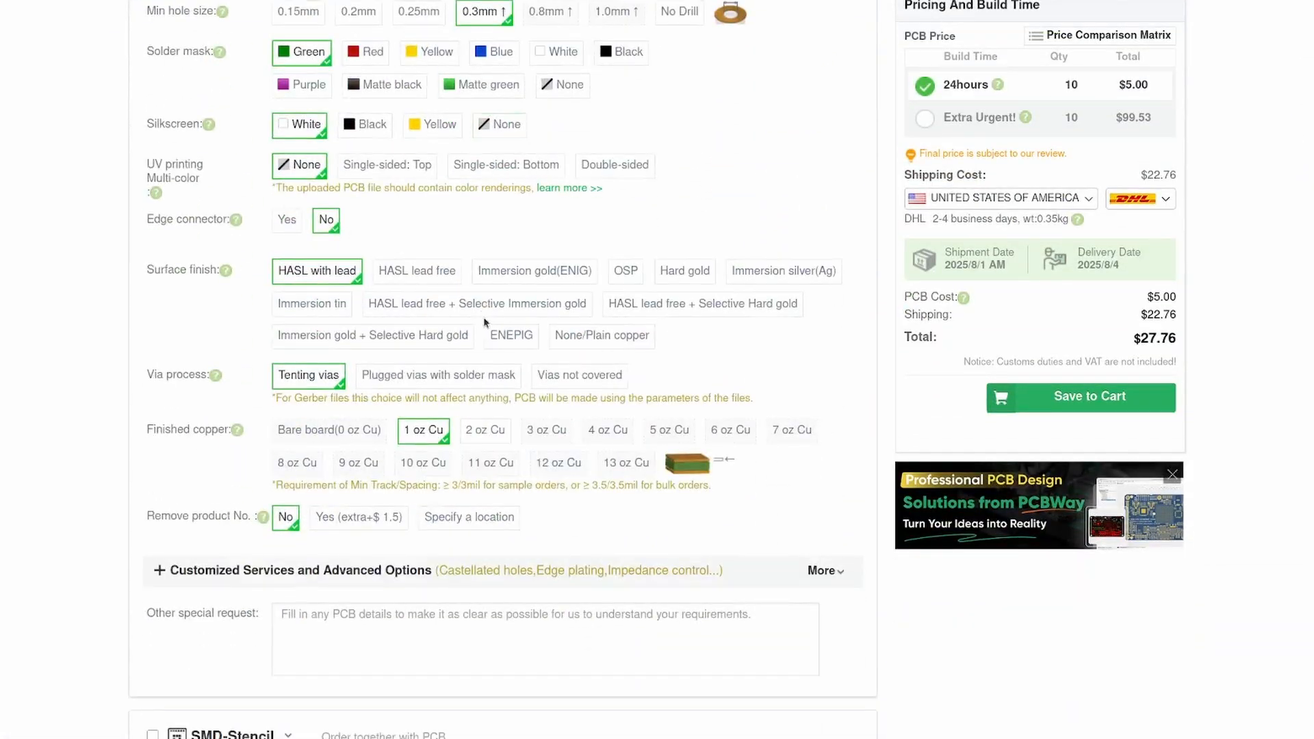
scroll(down, 3)
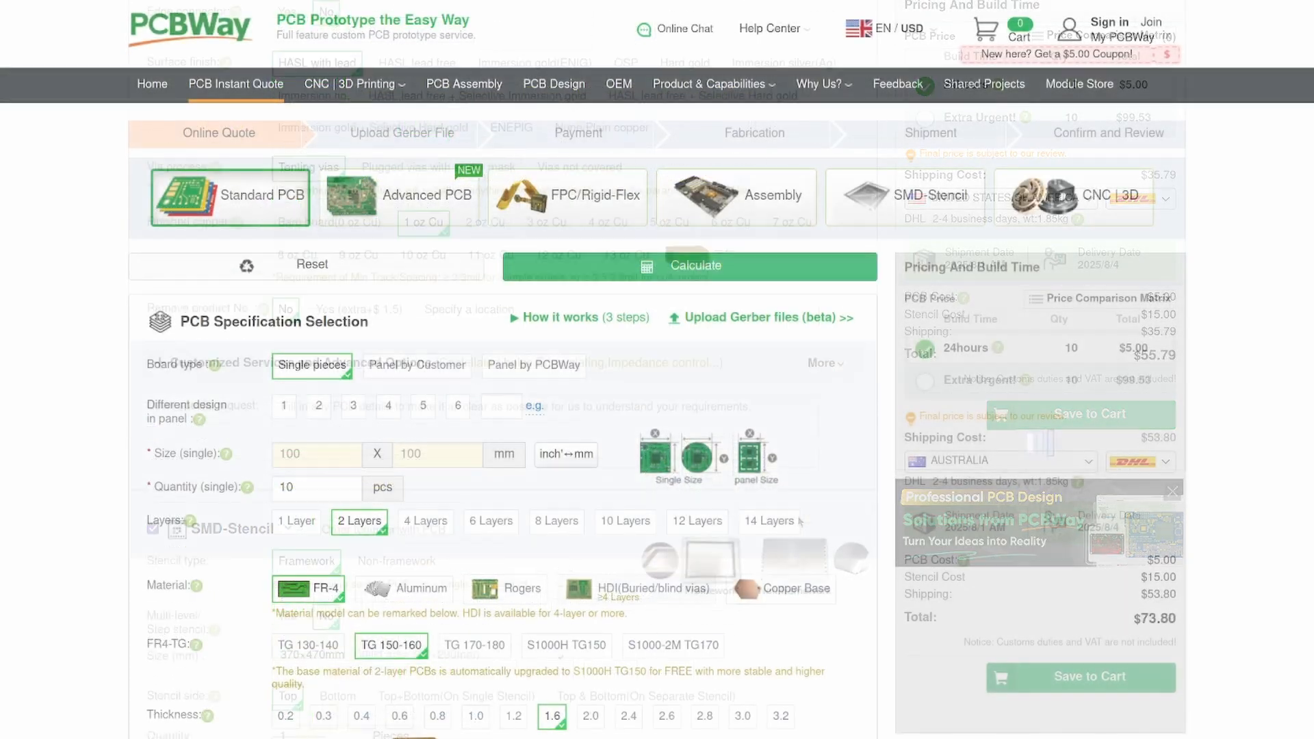
scroll(down, 3)
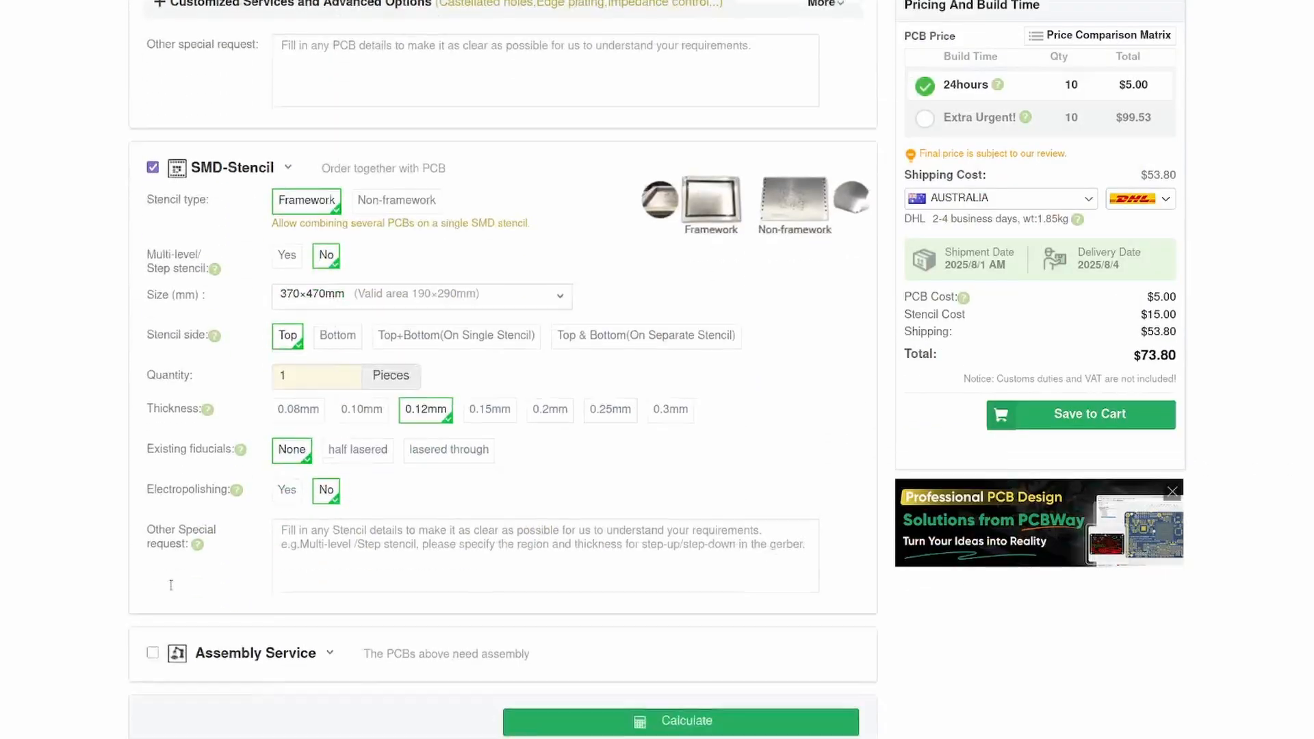
scroll(up, 3)
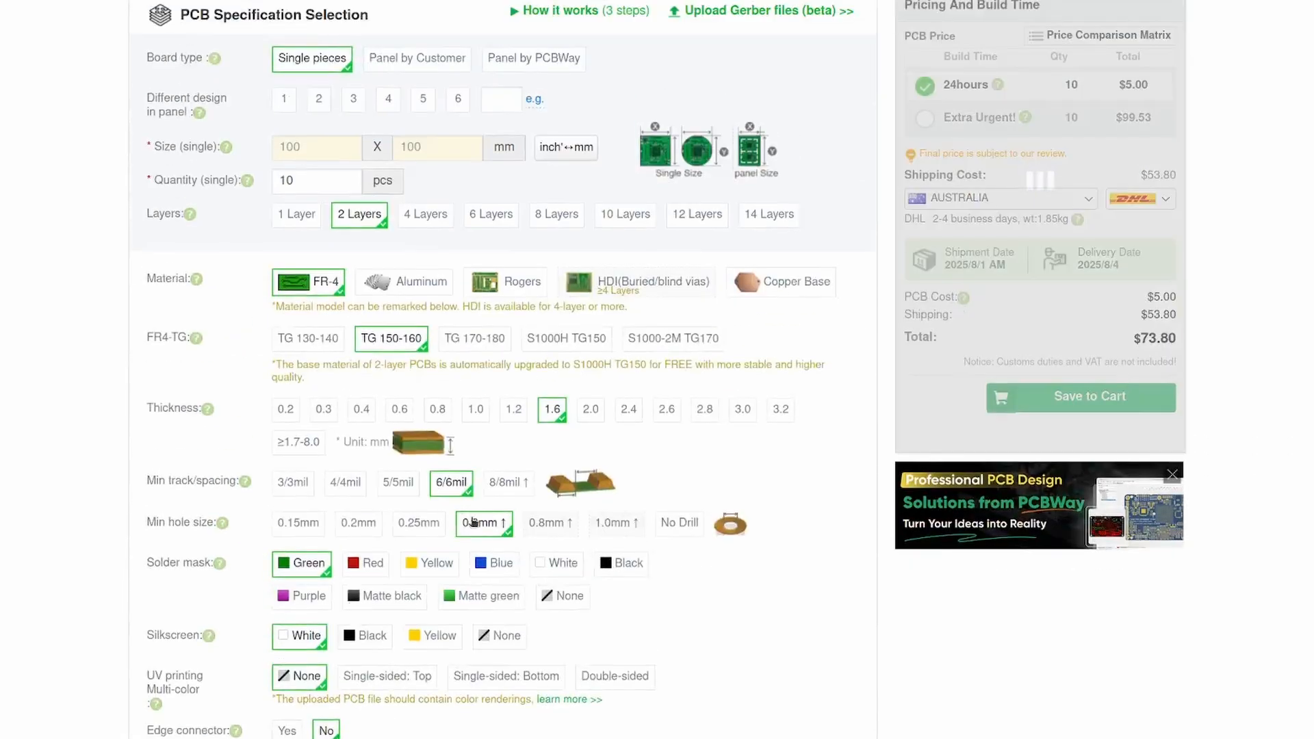
scroll(up, 3)
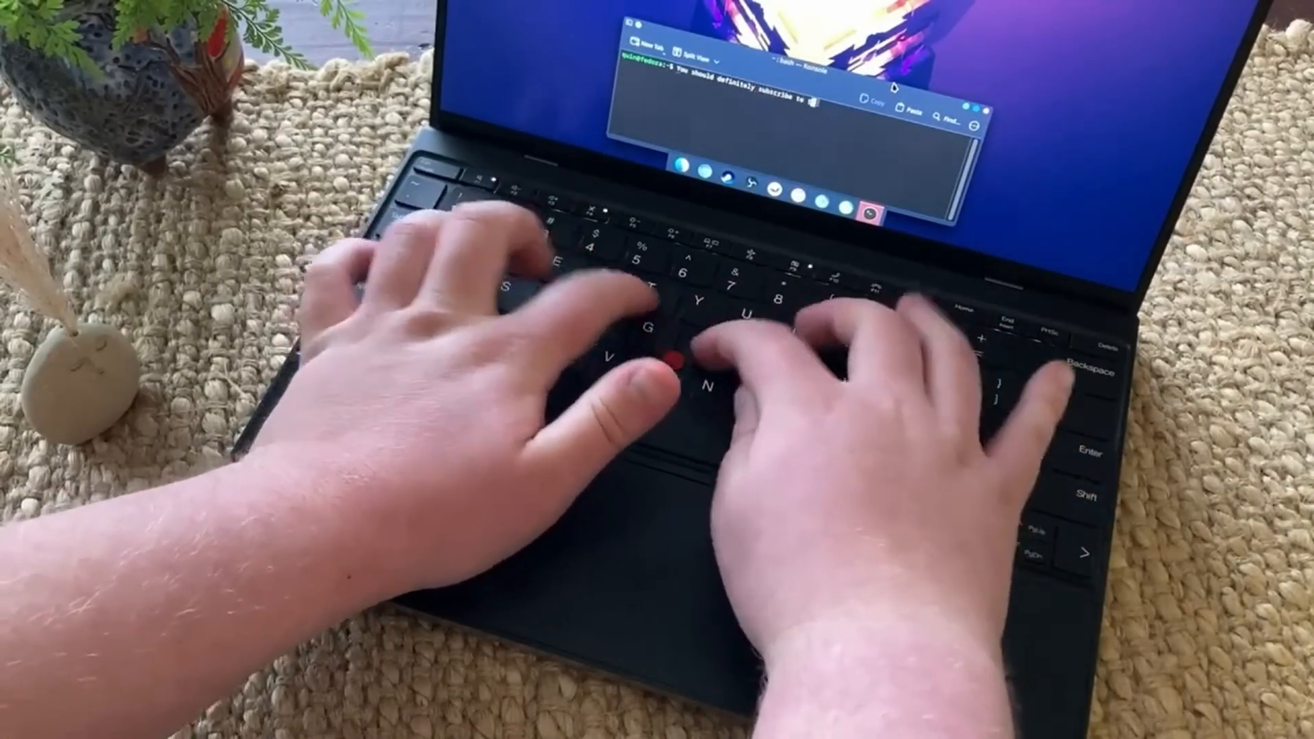
Step: Type 'this channel!' in the Konsole terminal to complete the subscribe message
text(this channel!)
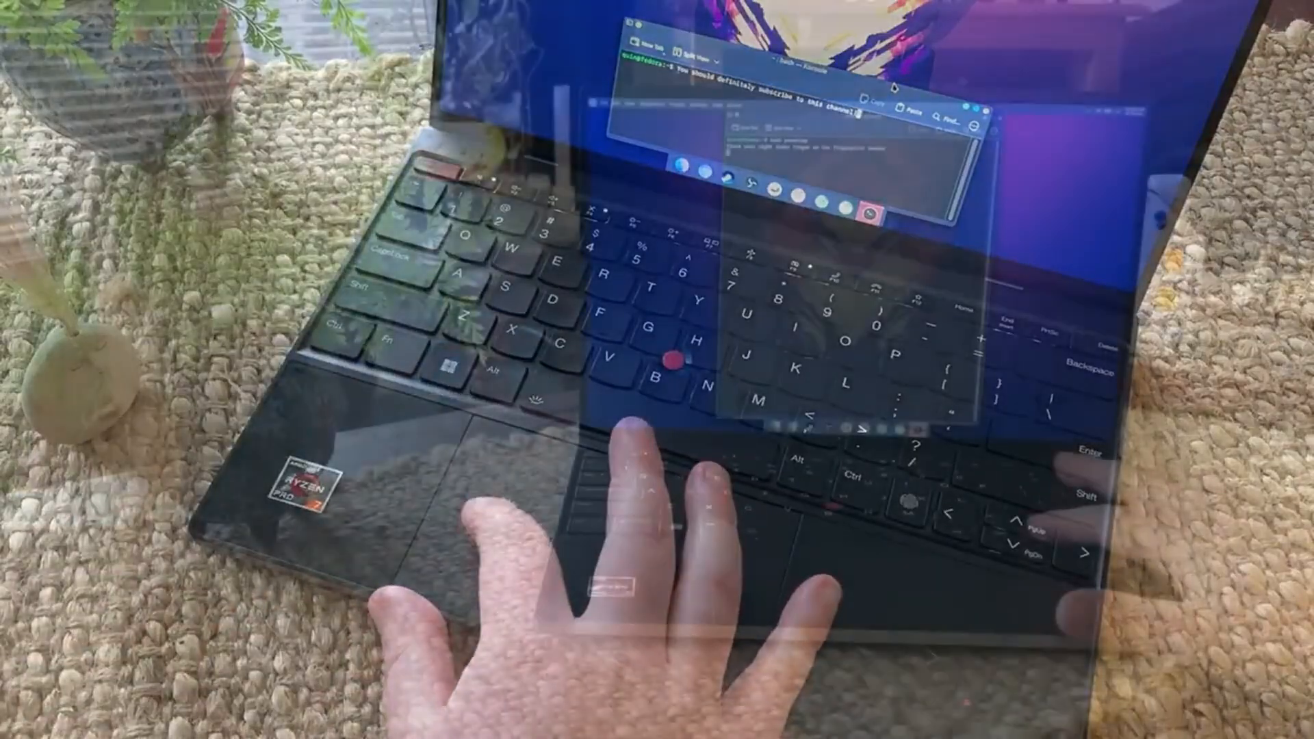